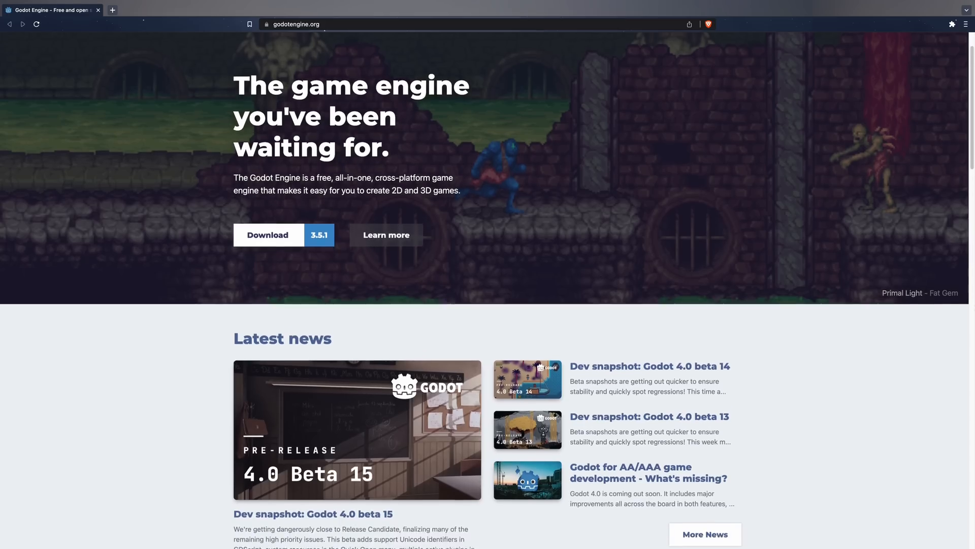
Scroll the XcodeBenchmark README down to the results table of Mac models, specs and build times.
{"action": "scroll", "scroll_direction": "down", "scroll_amount": 3}
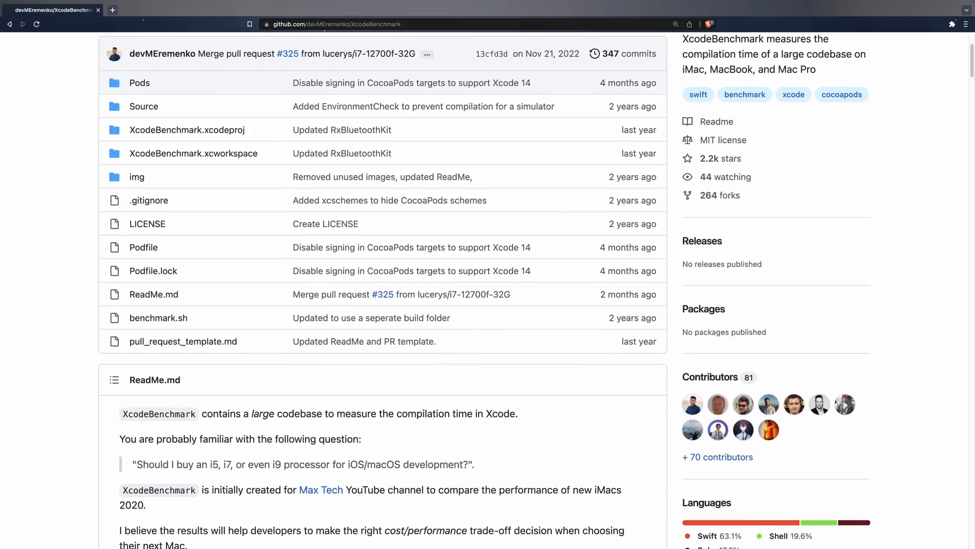
{"action": "scroll", "scroll_direction": "down", "scroll_amount": 3}
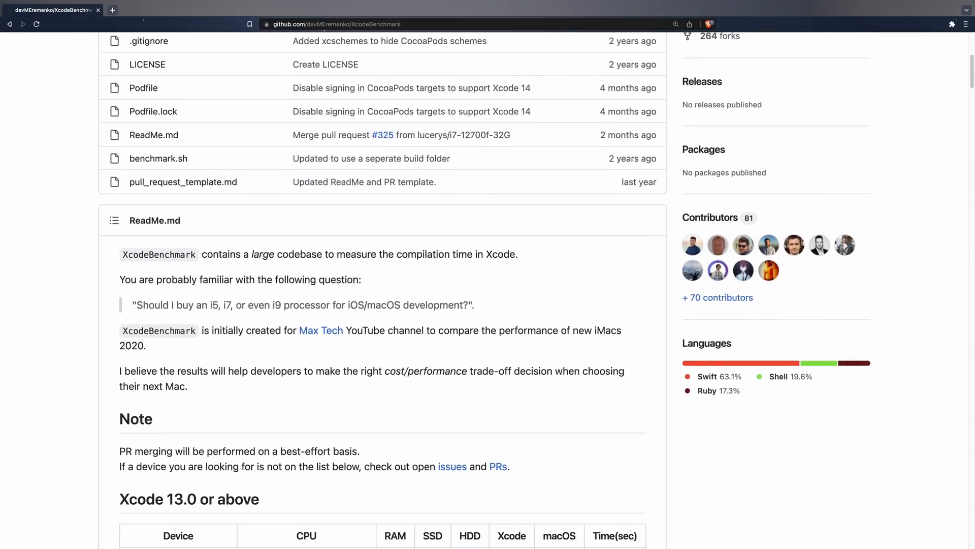
{"action": "scroll", "scroll_direction": "down", "scroll_amount": 3}
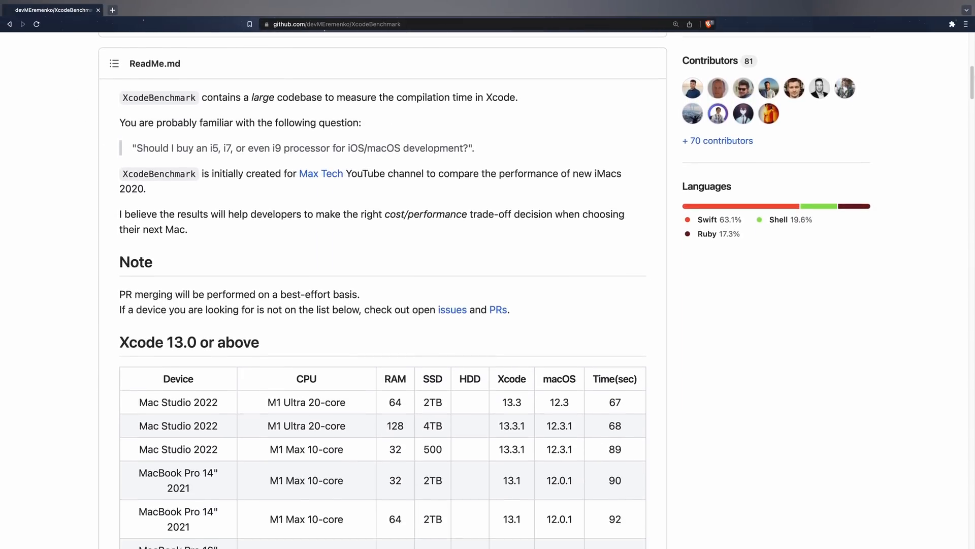
{"action": "scroll", "scroll_direction": "down", "scroll_amount": 3}
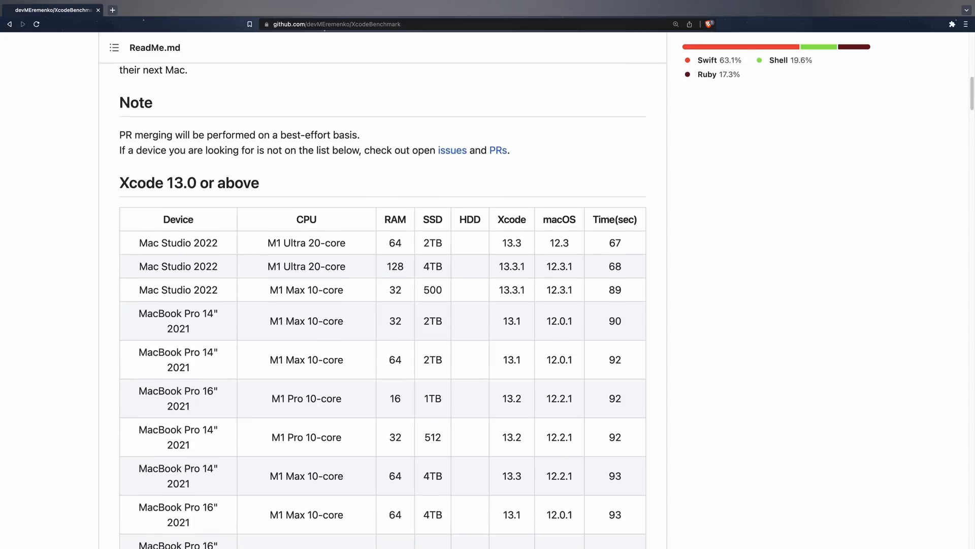
{"action": "scroll", "scroll_direction": "down", "scroll_amount": 3}
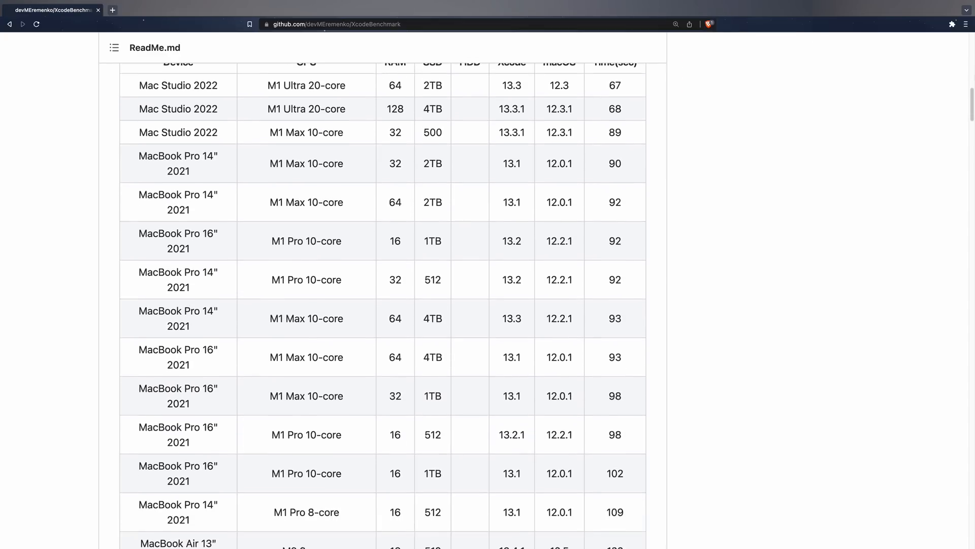
{"action": "scroll", "scroll_direction": "down", "scroll_amount": 3}
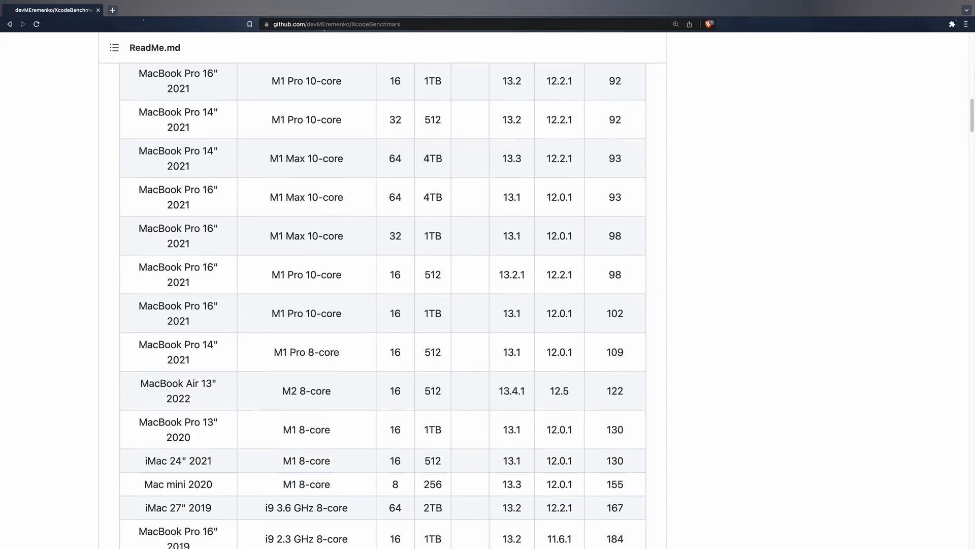
{"action": "scroll", "scroll_direction": "down", "scroll_amount": 3}
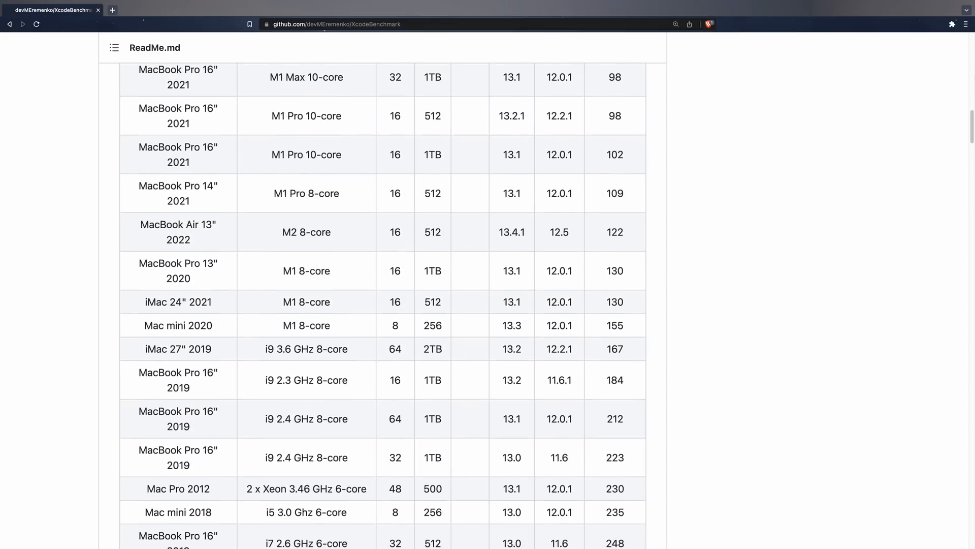
{"action": "scroll", "scroll_direction": "down", "scroll_amount": 3}
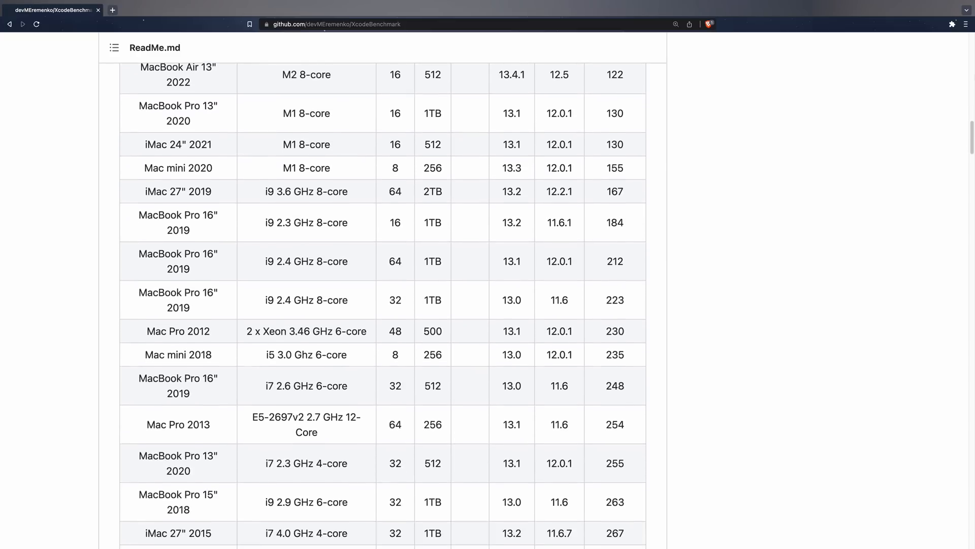
{"action": "scroll", "scroll_direction": "down", "scroll_amount": 3}
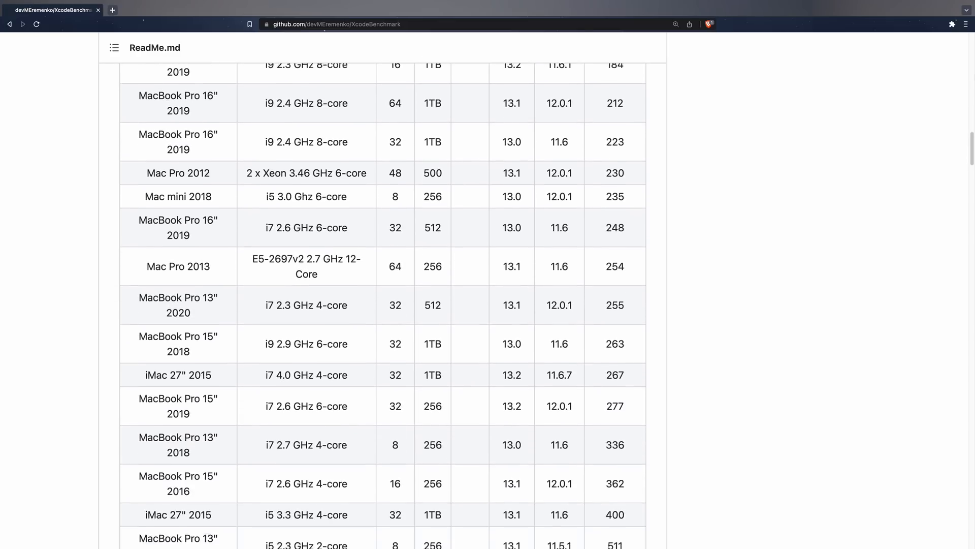
{"action": "scroll", "scroll_direction": "down", "scroll_amount": 3}
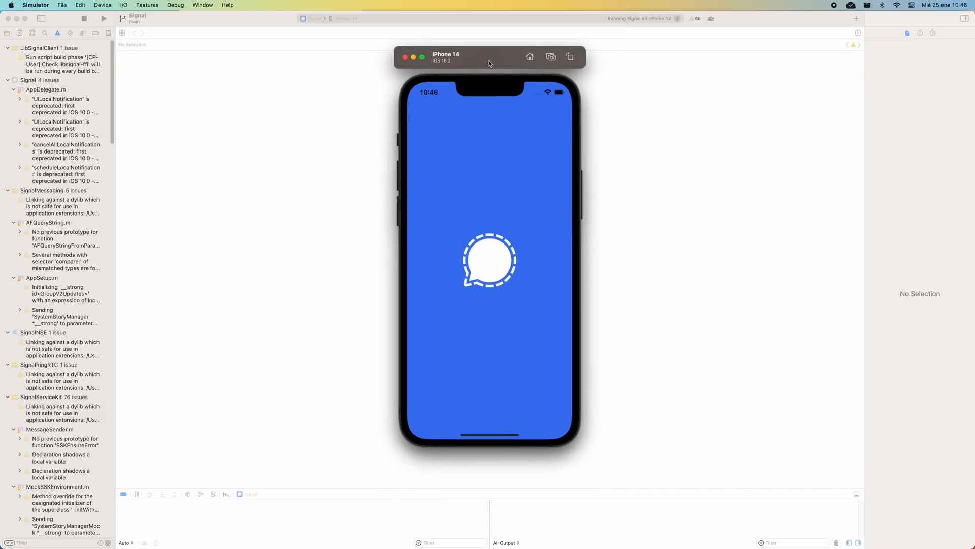
{"action": "mouse_move", "coordinate": [510, 230]}
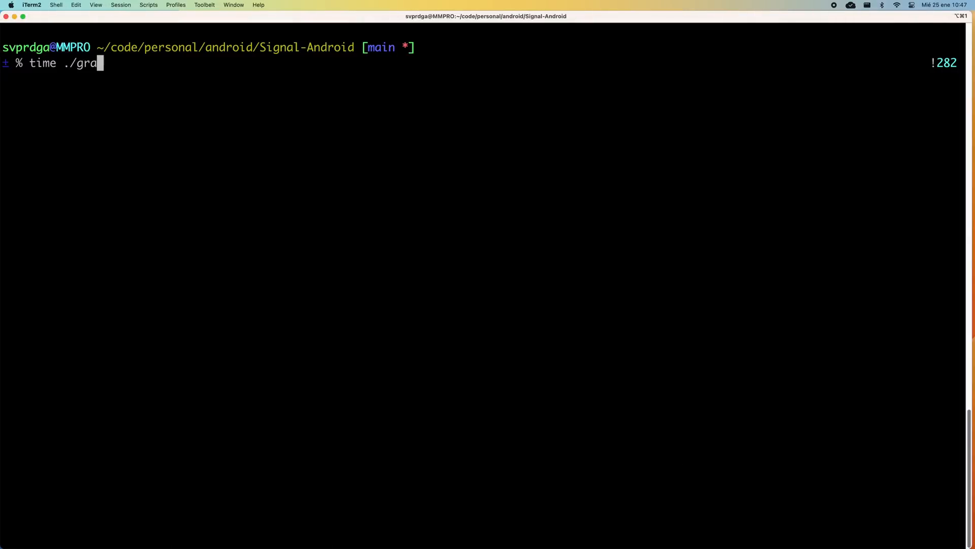
Enter the command time ./gradlew assembleDebug in the Signal-Android directory.
{"action": "type", "text": "dlew assemble"}
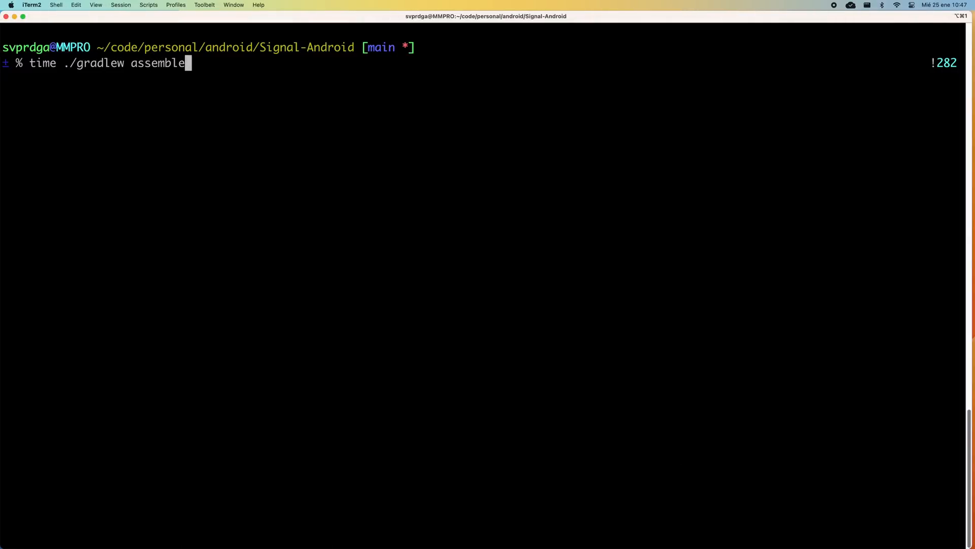
{"action": "type", "text": "Debug"}
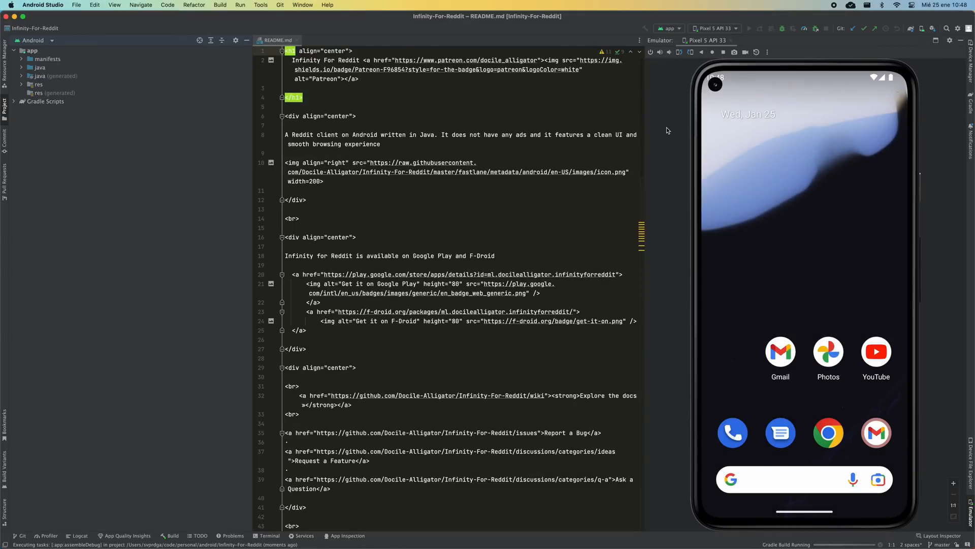
Start the Gradle assembleDebug build of Infinity-For-Reddit with the Pixel 5 API 33 emulator selected.
{"action": "left_click", "coordinate": [748, 29]}
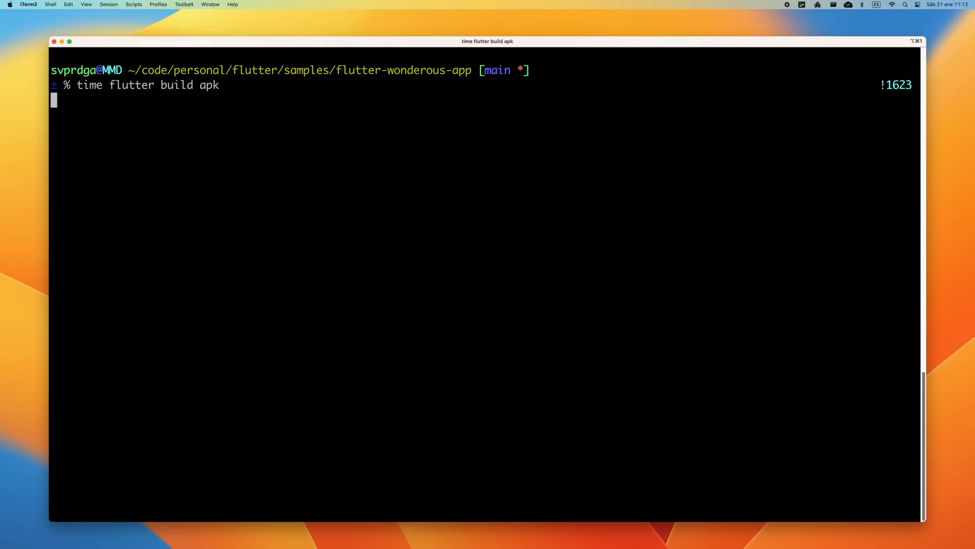
Run time flutter build apk in the flutter-wonderous-app folder.
{"action": "key", "text": "enter"}
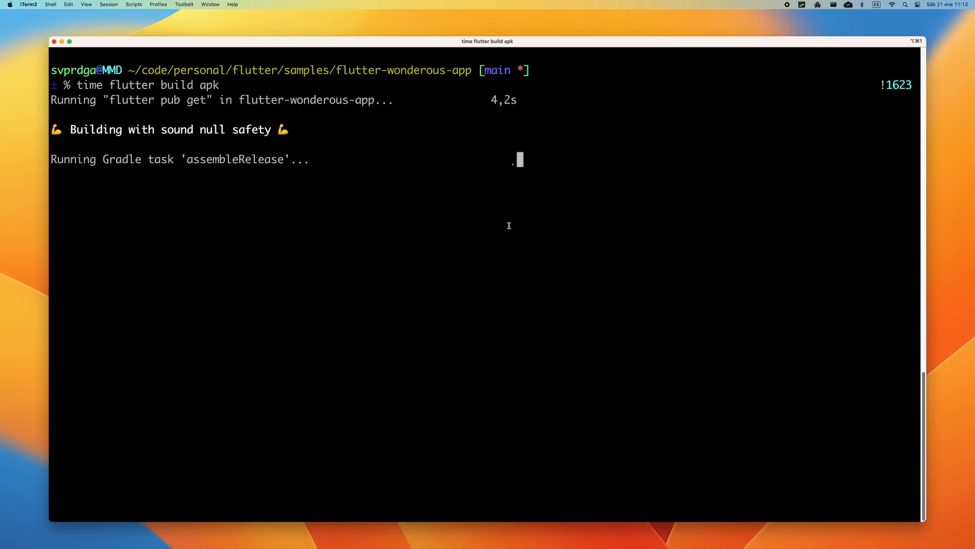
{"action": "mouse_move", "coordinate": [506, 230]}
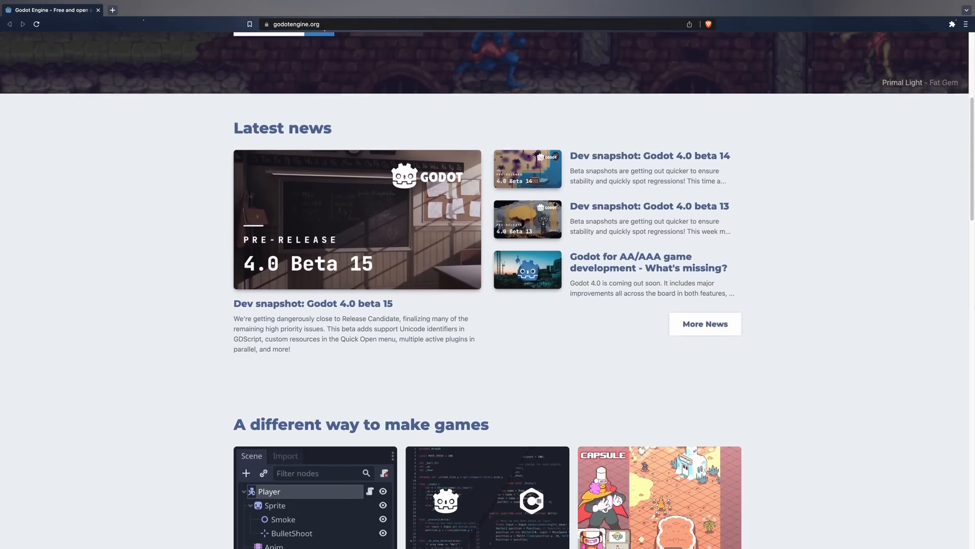
Scroll godotengine.org from Latest news past the feature cards to the Get involved section.
{"action": "scroll", "scroll_direction": "down", "scroll_amount": 3}
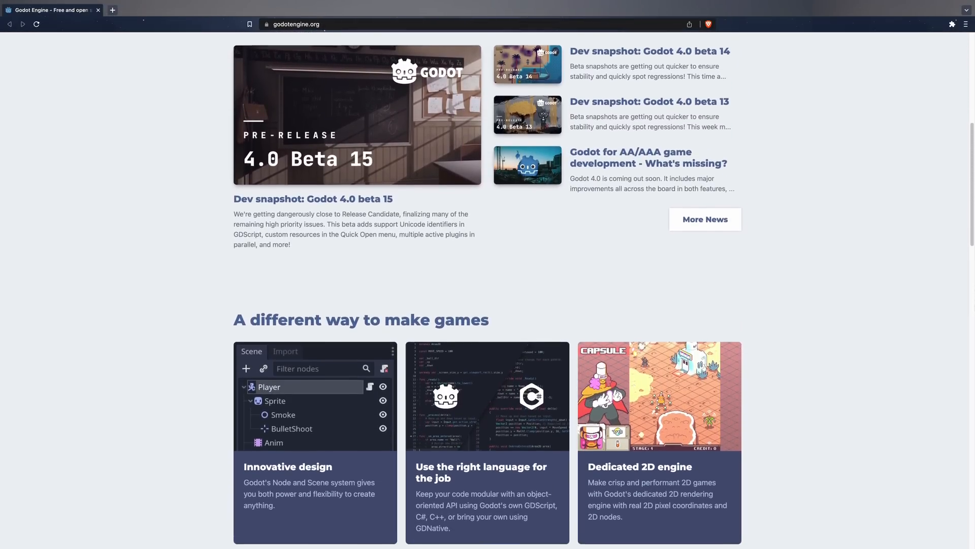
{"action": "scroll", "scroll_direction": "down", "scroll_amount": 3}
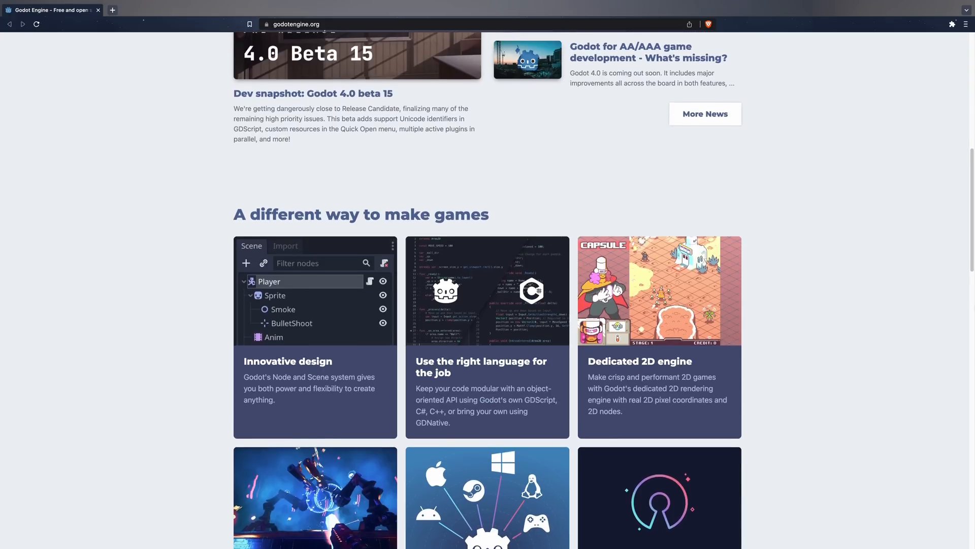
{"action": "scroll", "scroll_direction": "down", "scroll_amount": 3}
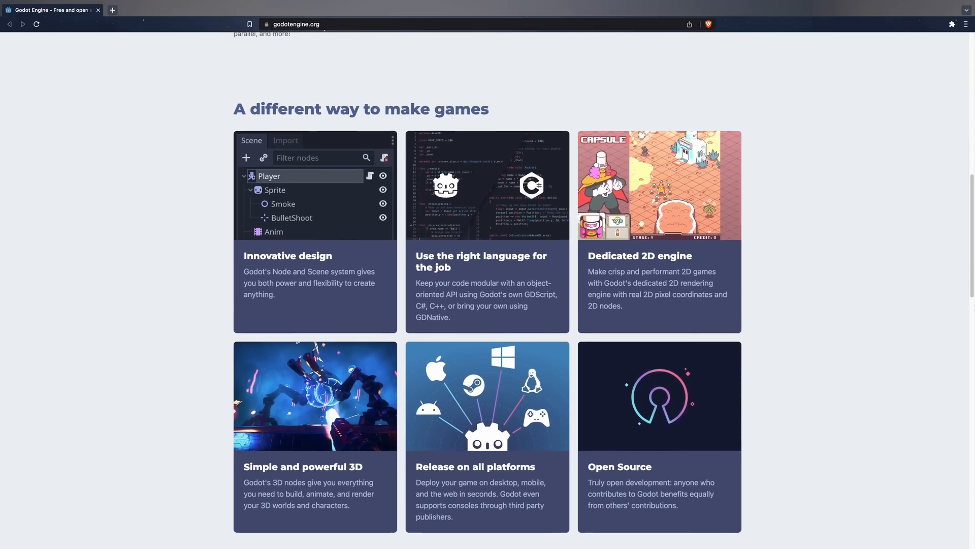
{"action": "scroll", "scroll_direction": "down", "scroll_amount": 3}
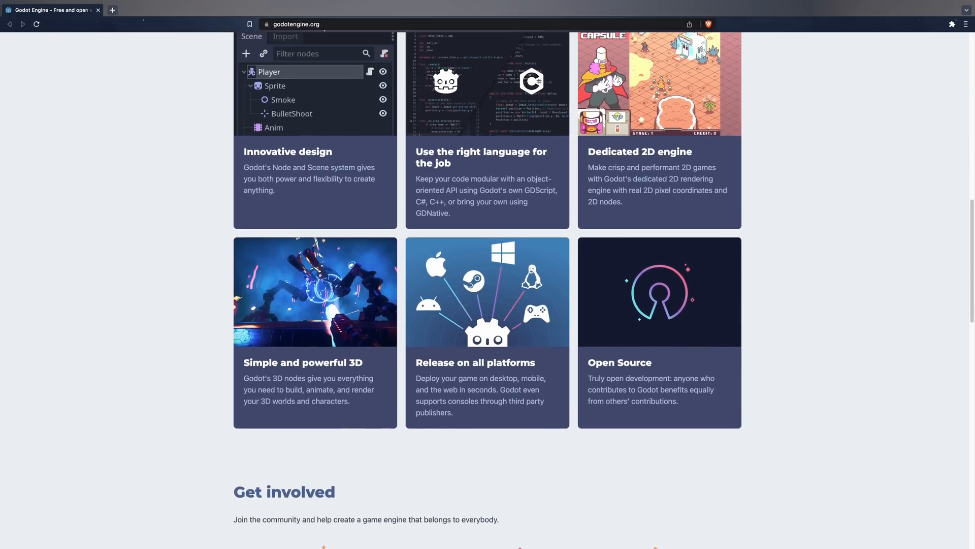
{"action": "scroll", "scroll_direction": "down", "scroll_amount": 3}
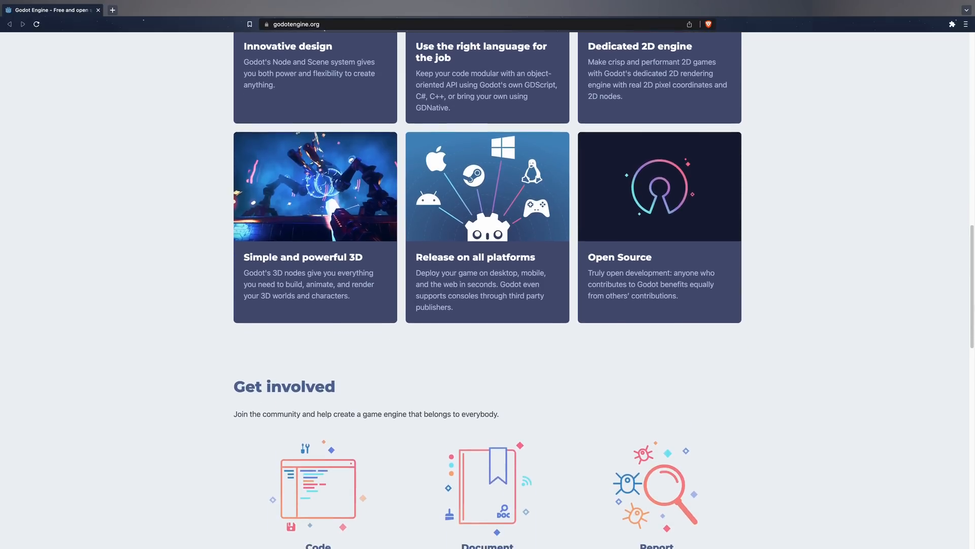
{"action": "scroll", "scroll_direction": "down", "scroll_amount": 3}
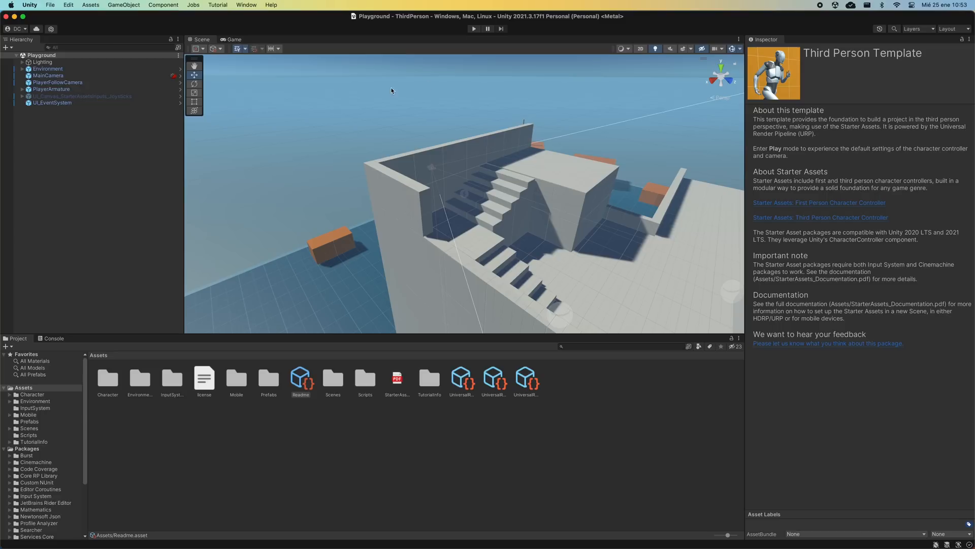
Open File > Build Settings for the Playground scene and expose the Clean Build option.
{"action": "left_click", "coordinate": [50, 5]}
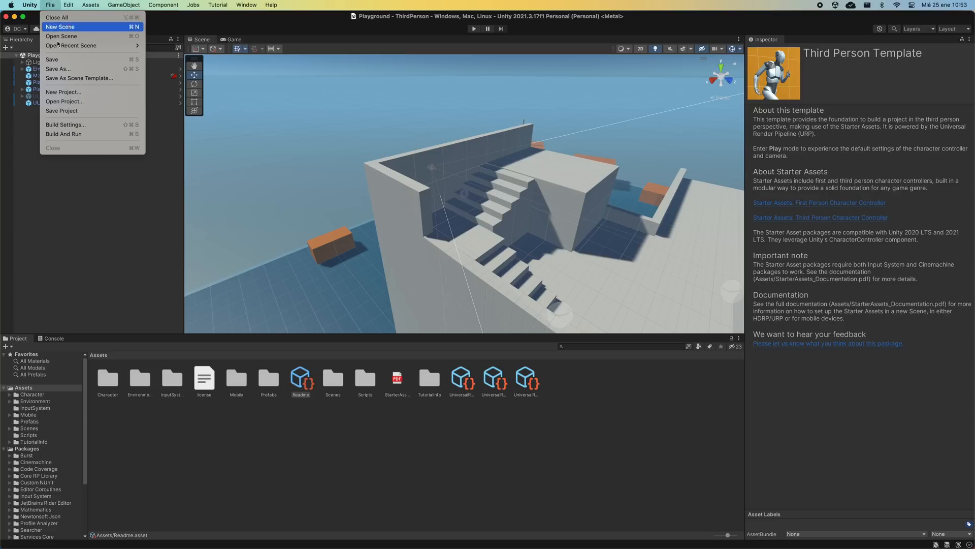
{"action": "left_click", "coordinate": [65, 124]}
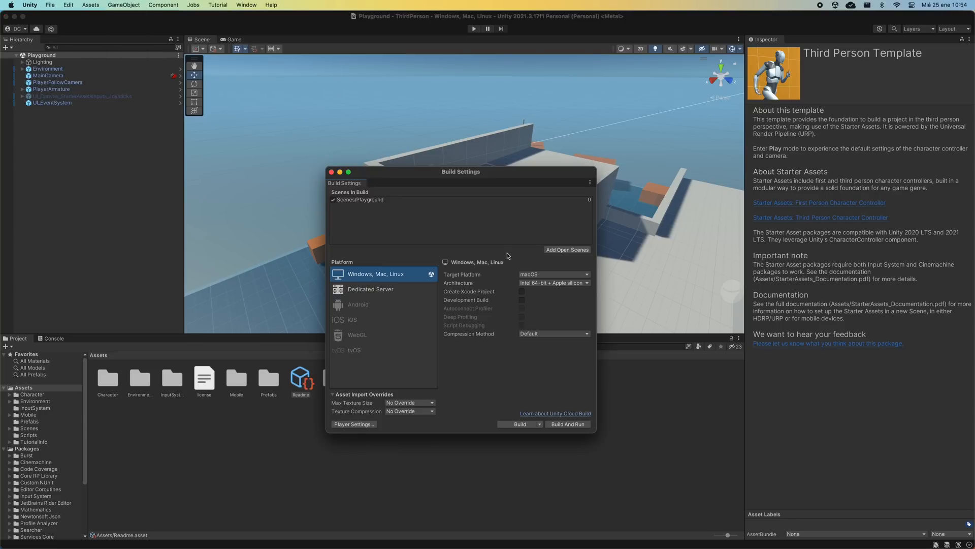
{"action": "left_click", "coordinate": [539, 423]}
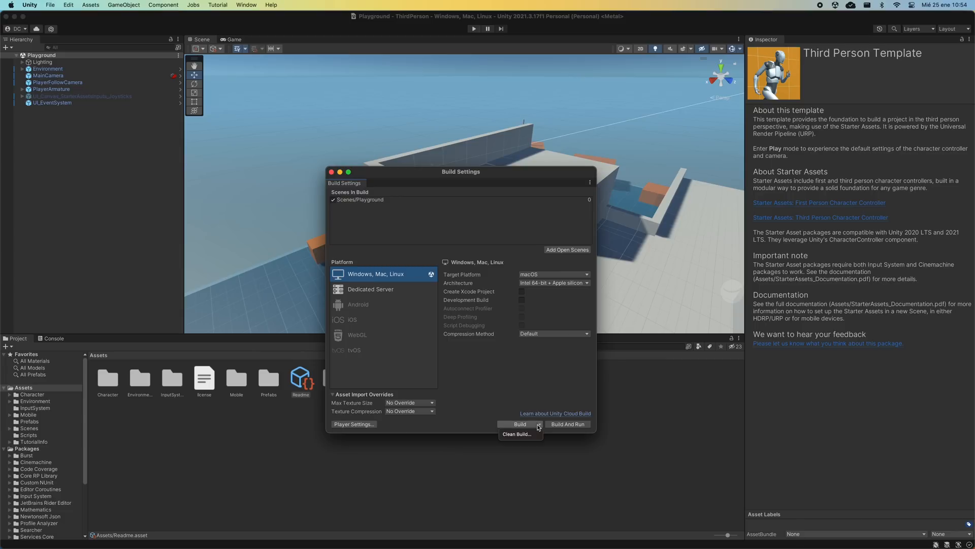